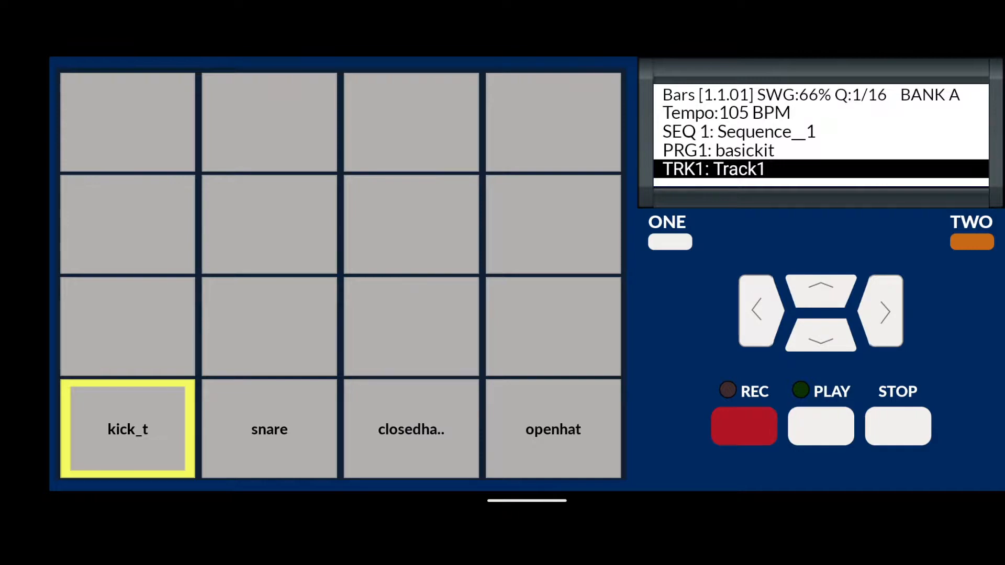
Step: Start playback of Sequence_1 at 105 BPM and move from Track1 to Track2
{"action": "left_click", "coordinate": [820, 426]}
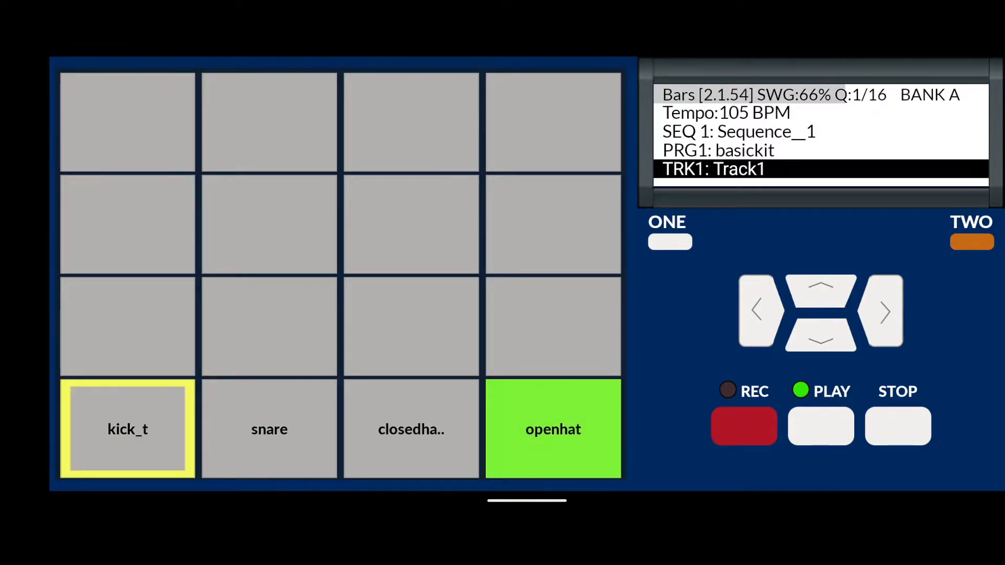
{"action": "left_click", "coordinate": [128, 429]}
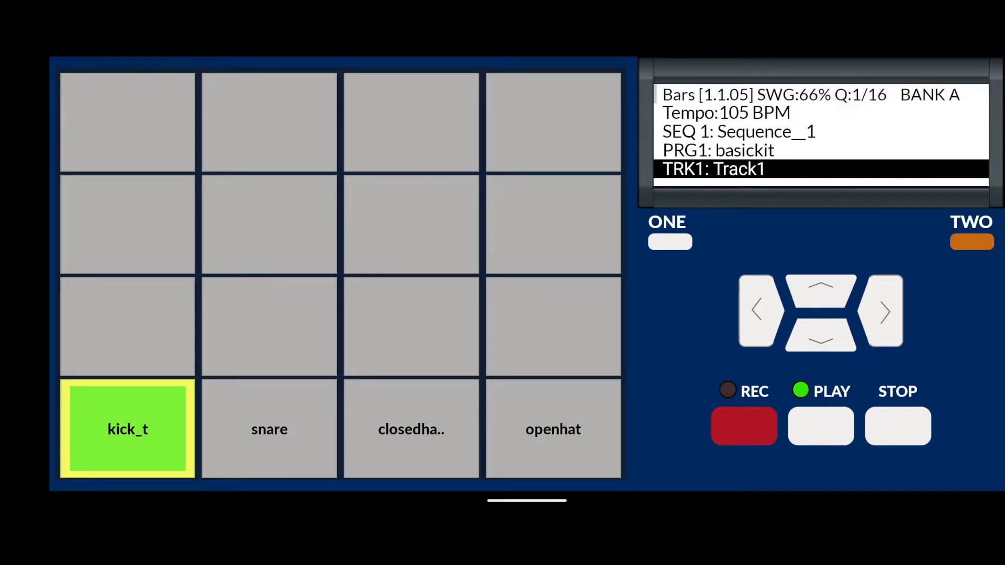
{"action": "left_click", "coordinate": [552, 429]}
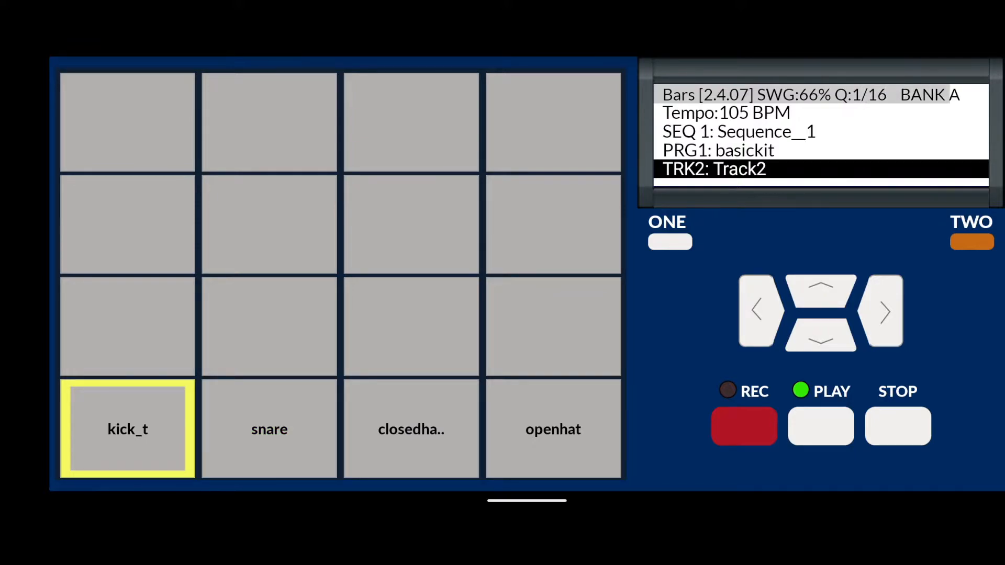
Step: Advance the current track toward Track4 and stop playback back at bar 1
{"action": "left_click", "coordinate": [410, 430]}
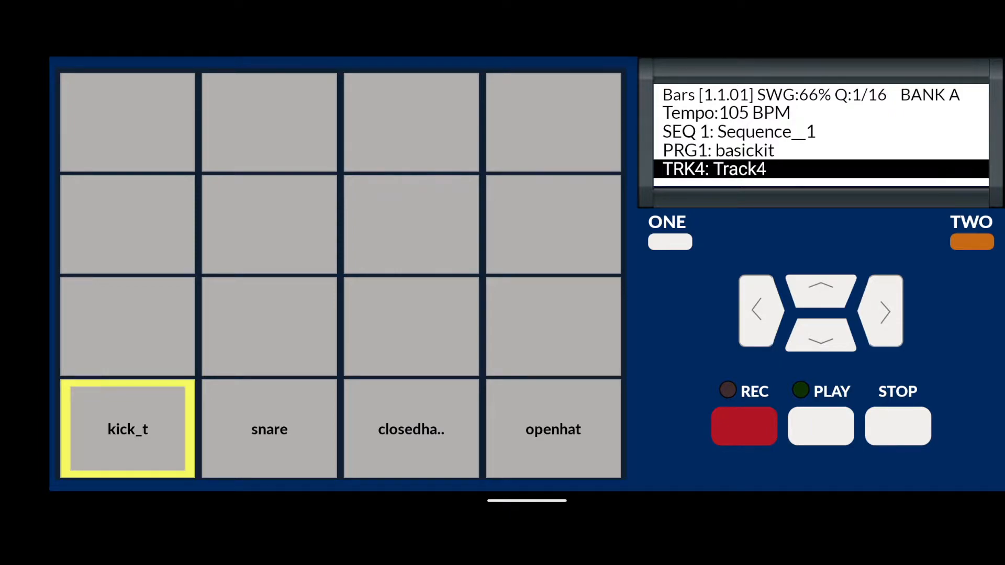
Step: Select the PRG line and bring up the basickit program options with Create New
{"action": "left_click", "coordinate": [820, 286]}
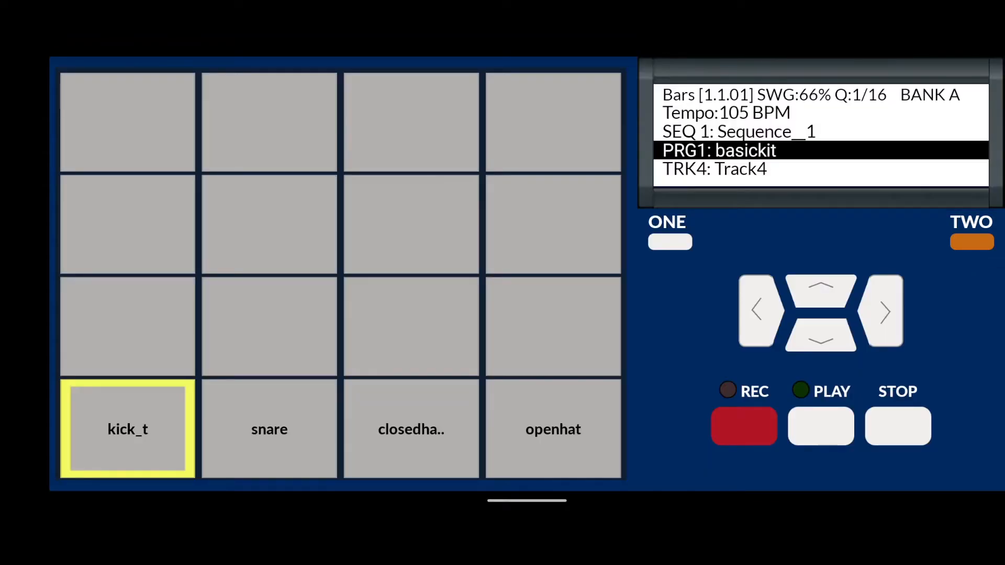
{"action": "left_click", "coordinate": [718, 151]}
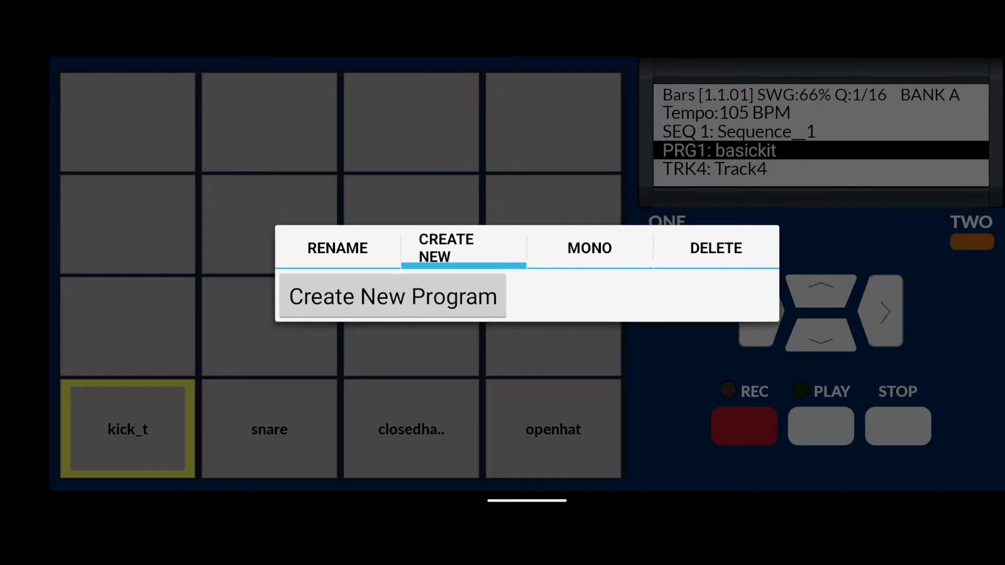
Step: Create a new program named Sounds on Track 4
{"action": "left_click", "coordinate": [392, 296]}
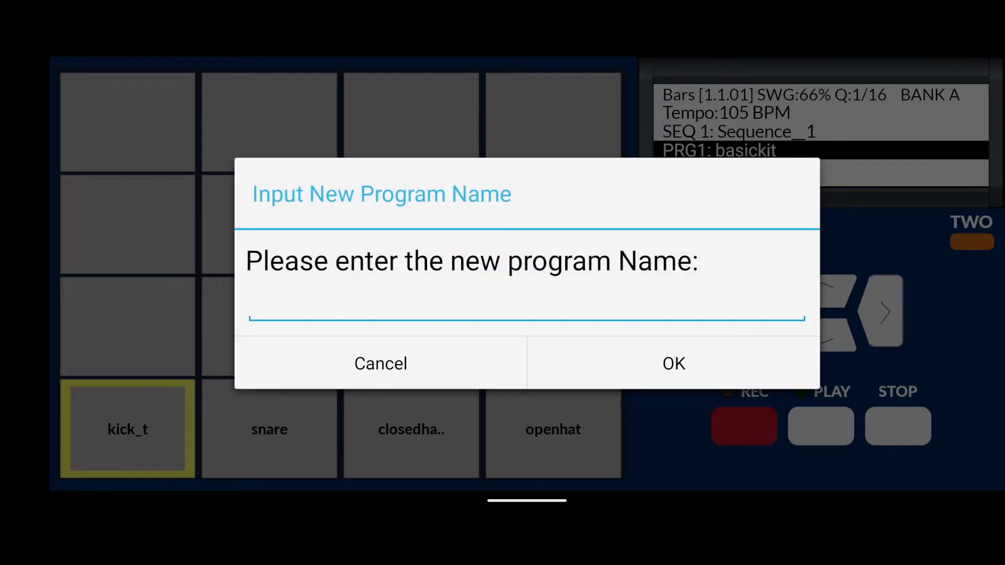
{"action": "left_click", "coordinate": [526, 312]}
{"action": "type", "text": "Sounds"}
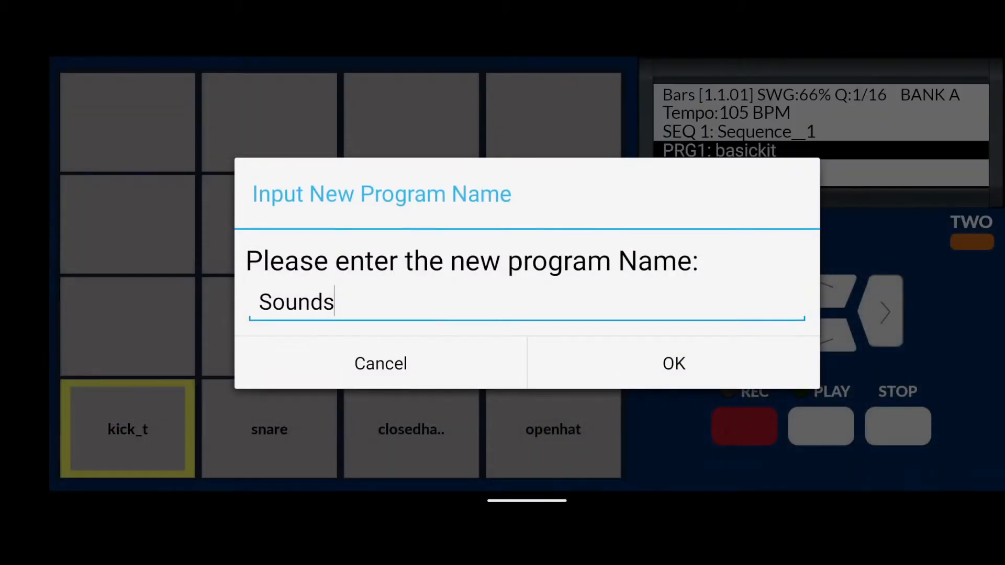
{"action": "left_click", "coordinate": [673, 363]}
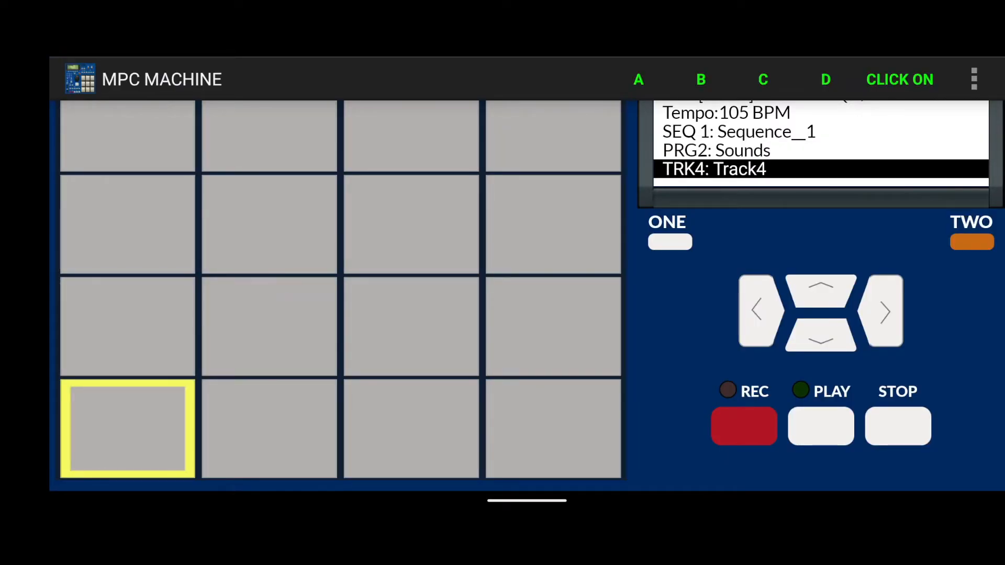
Step: Bring up the sample loader listing shop, phone drive, memory samples and installed kits
{"action": "left_click", "coordinate": [974, 79]}
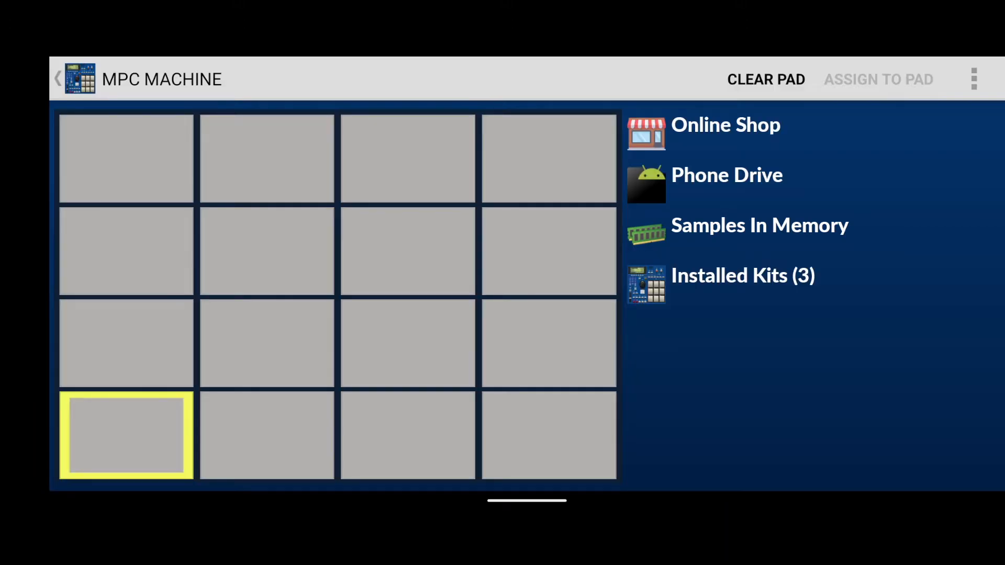
Step: Load the organ sample from Samples In Memory onto pad 1
{"action": "left_click", "coordinate": [759, 225]}
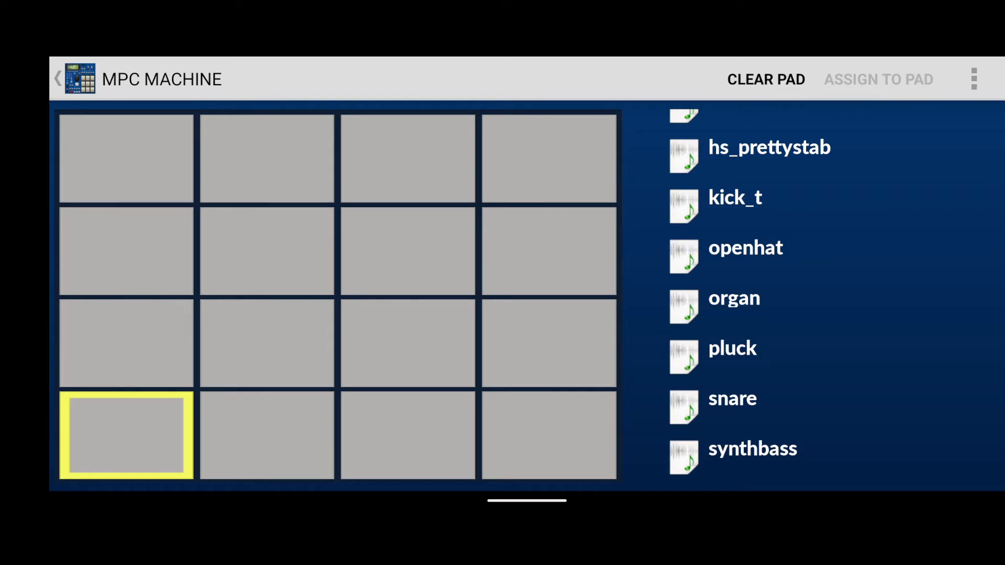
{"action": "left_click", "coordinate": [732, 298]}
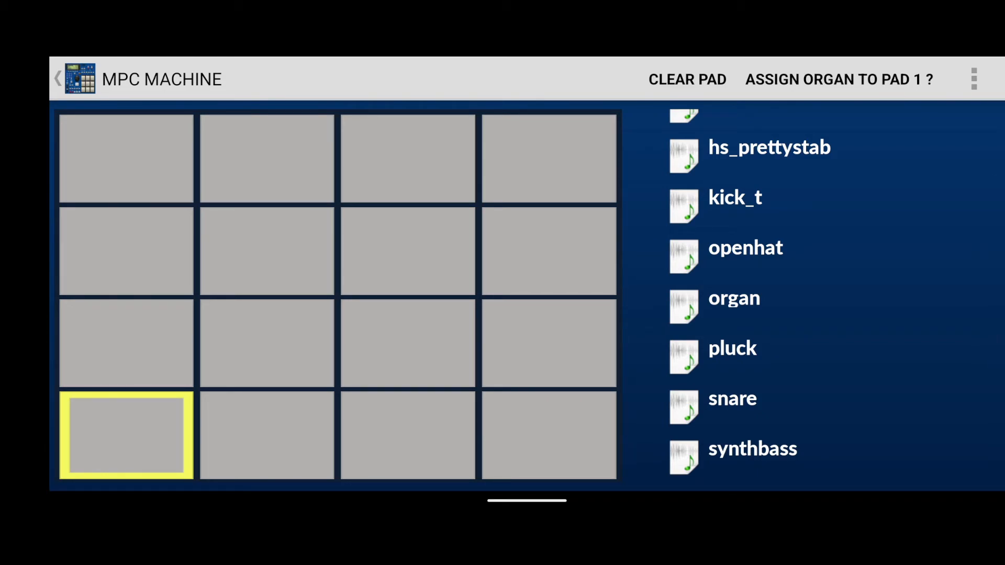
{"action": "left_click", "coordinate": [839, 79]}
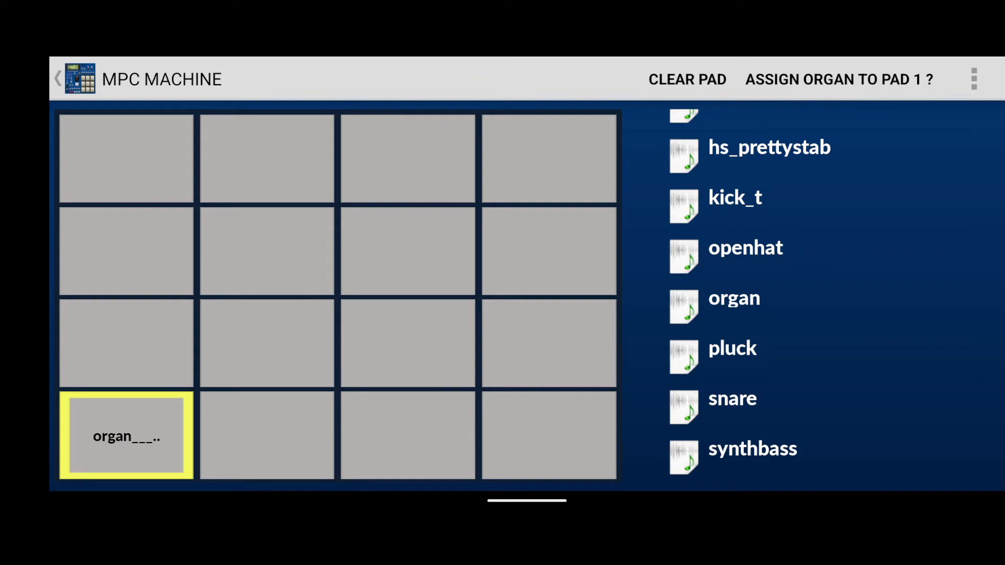
Step: Assign the synthbass sample to pad 2
{"action": "left_click", "coordinate": [267, 436]}
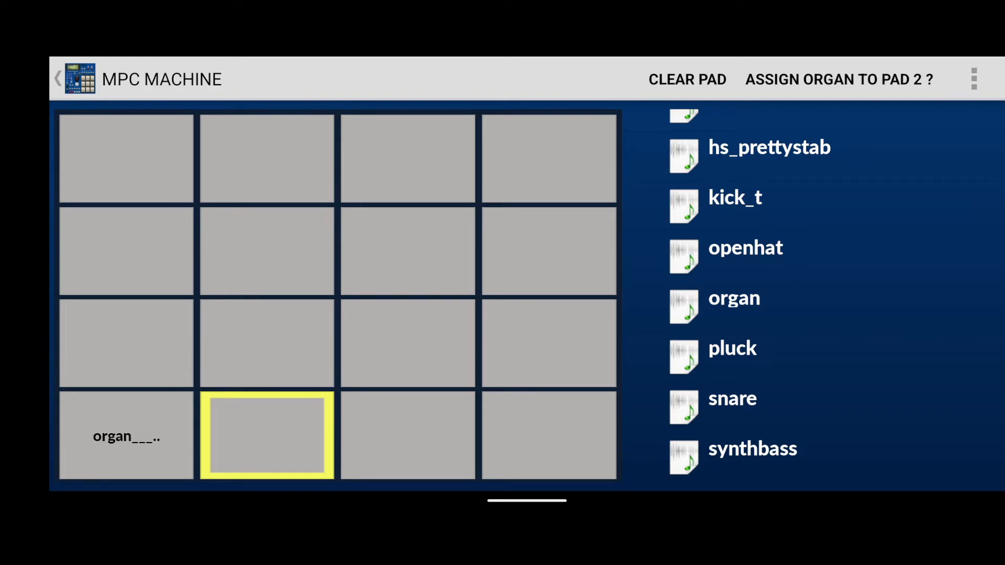
{"action": "left_click", "coordinate": [752, 449]}
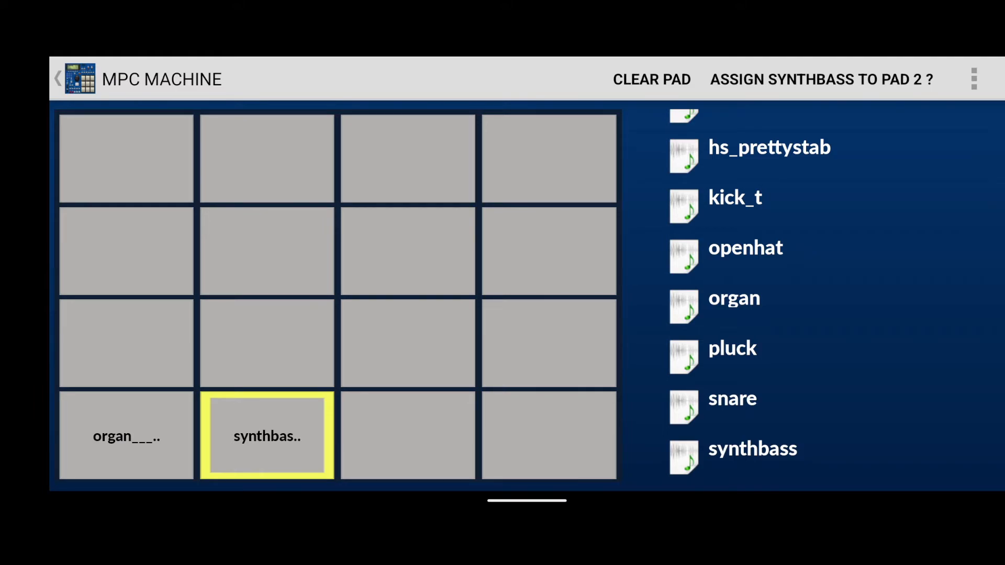
{"action": "left_click", "coordinate": [407, 435]}
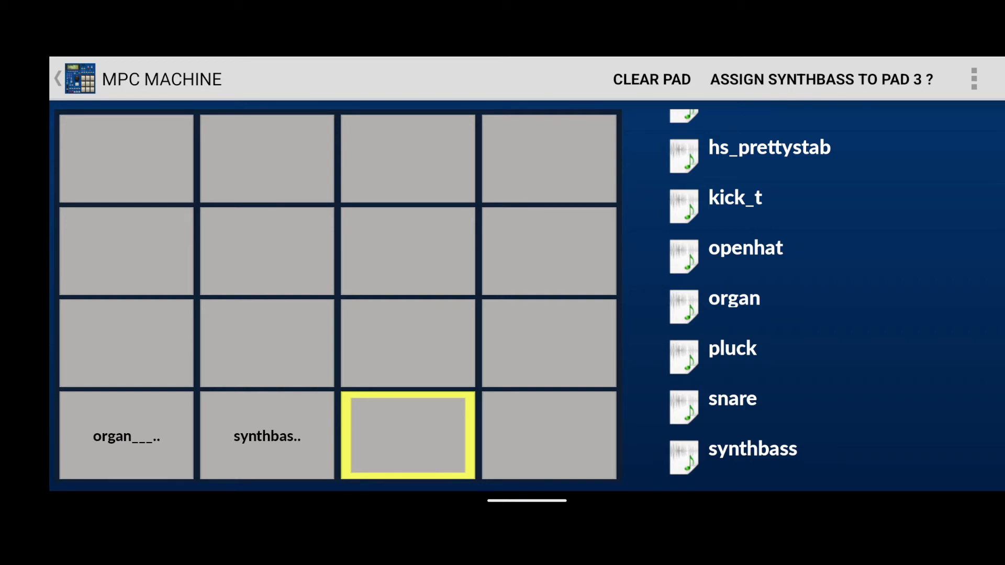
Step: Assign the hs_prettystab sample to pad 3
{"action": "left_click", "coordinate": [769, 148]}
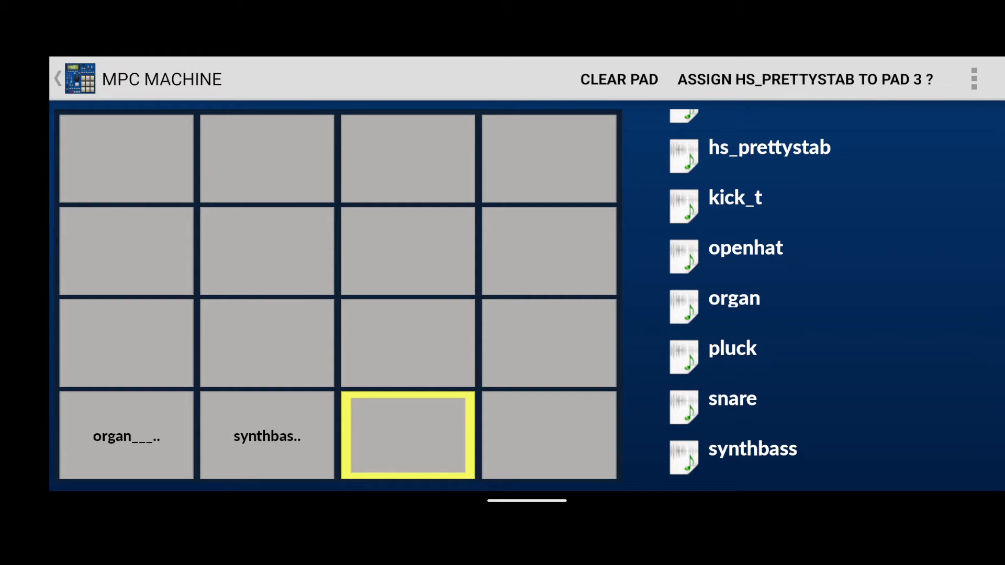
{"action": "left_click", "coordinate": [768, 148]}
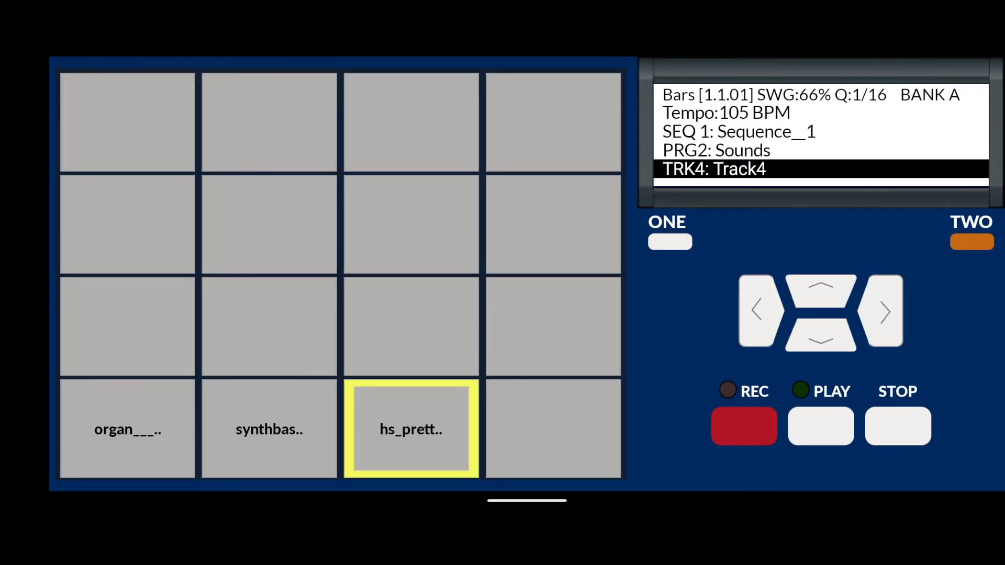
{"action": "left_click", "coordinate": [269, 429]}
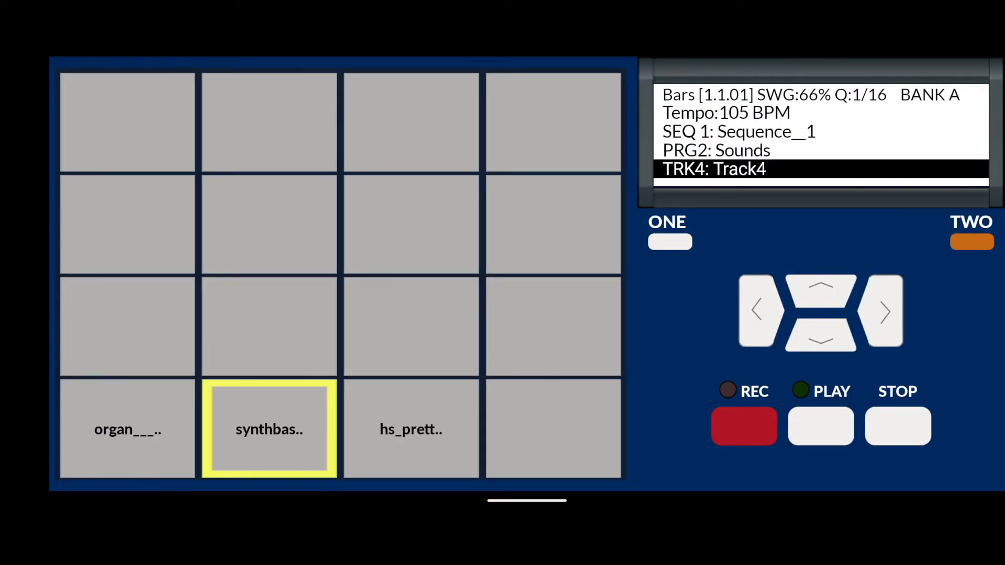
{"action": "left_click", "coordinate": [411, 430]}
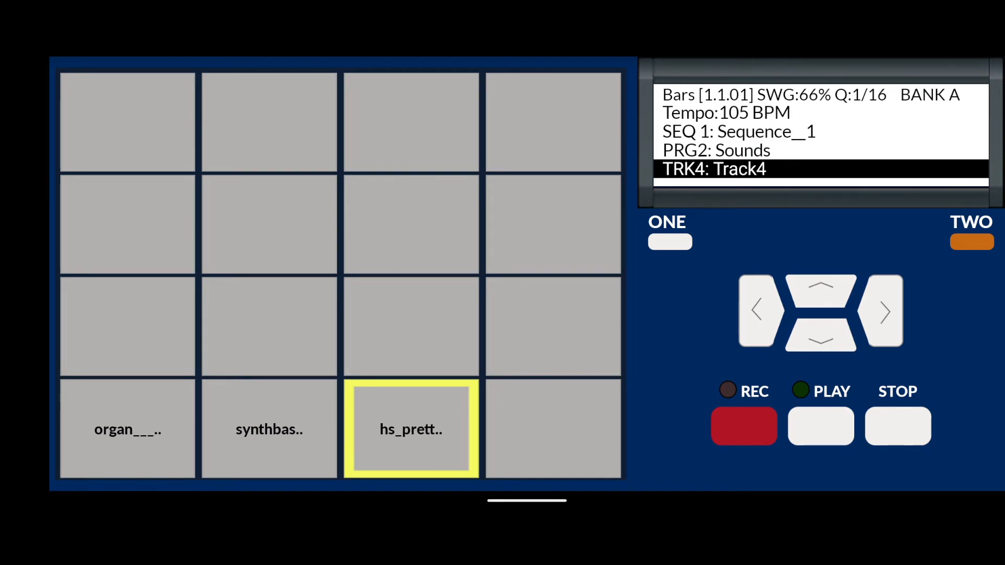
{"action": "left_click", "coordinate": [744, 427]}
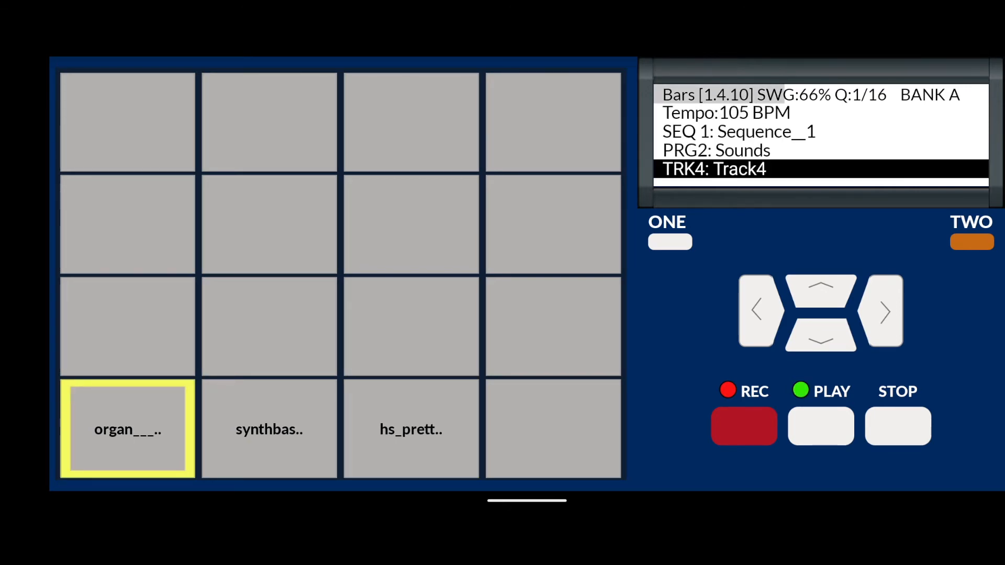
Step: Record organ, synthbass and hs_prettystab hits into the take, then stop back at bar 1
{"action": "left_click", "coordinate": [744, 427]}
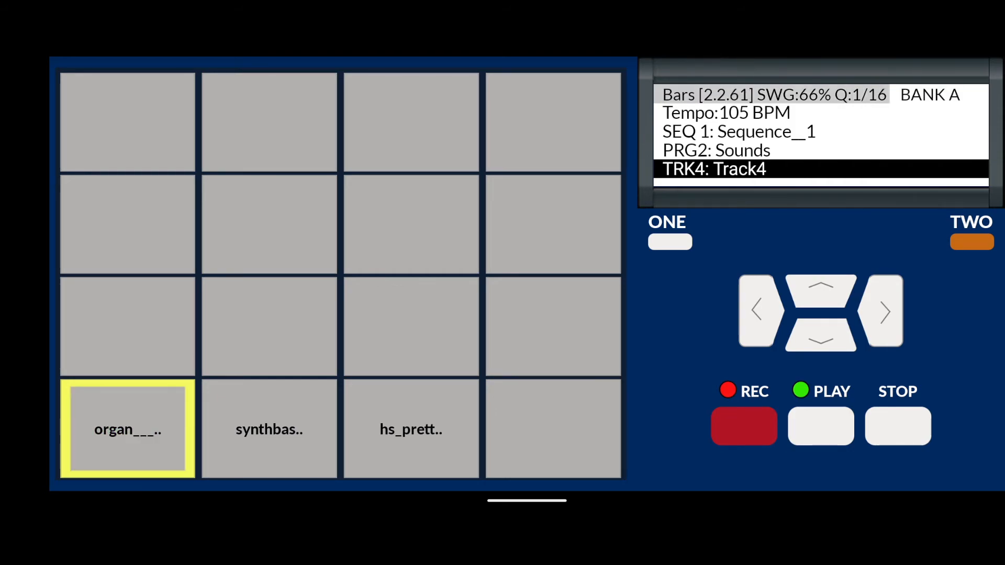
{"action": "left_click", "coordinate": [743, 426]}
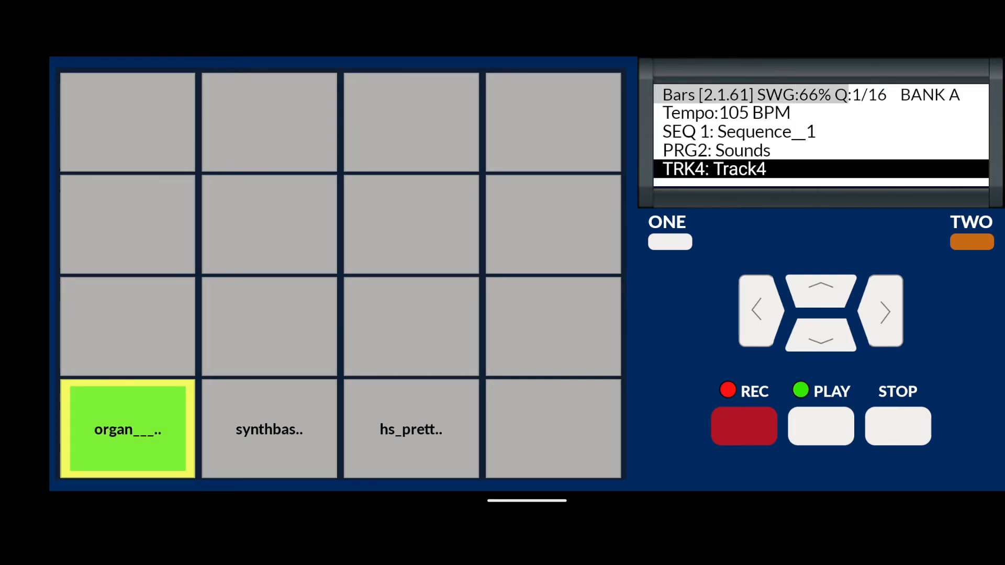
{"action": "left_click", "coordinate": [269, 429]}
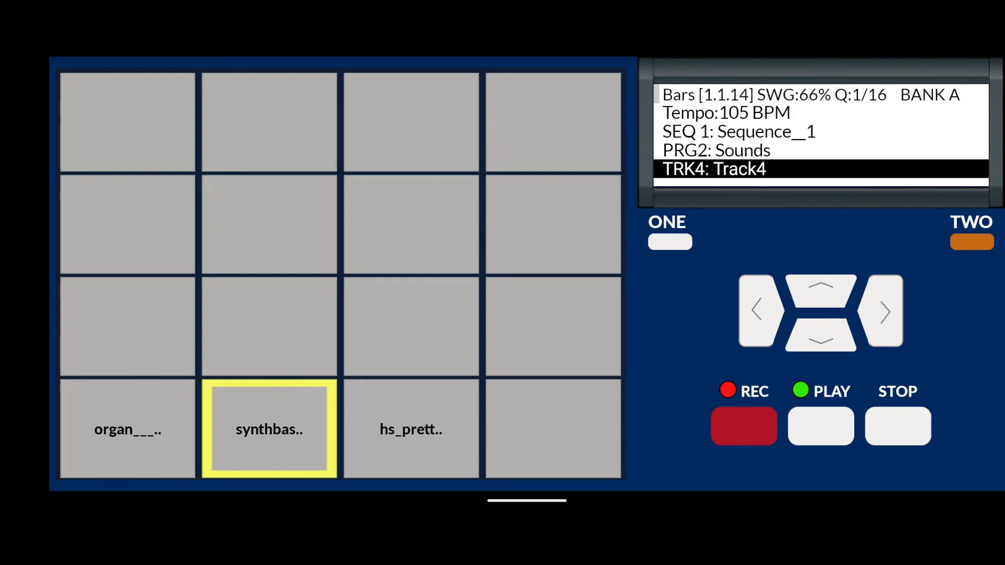
{"action": "left_click", "coordinate": [128, 429]}
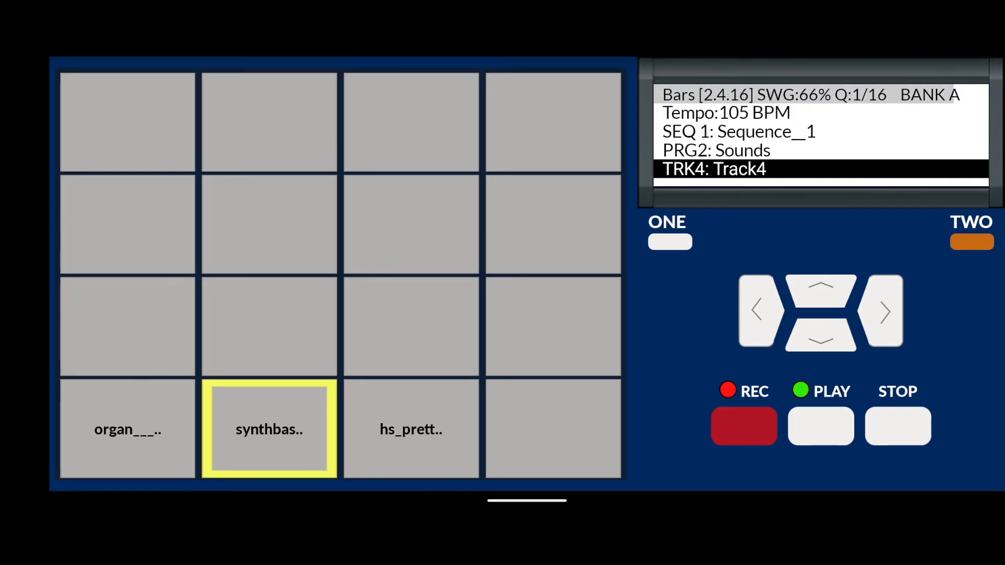
{"action": "left_click", "coordinate": [744, 427]}
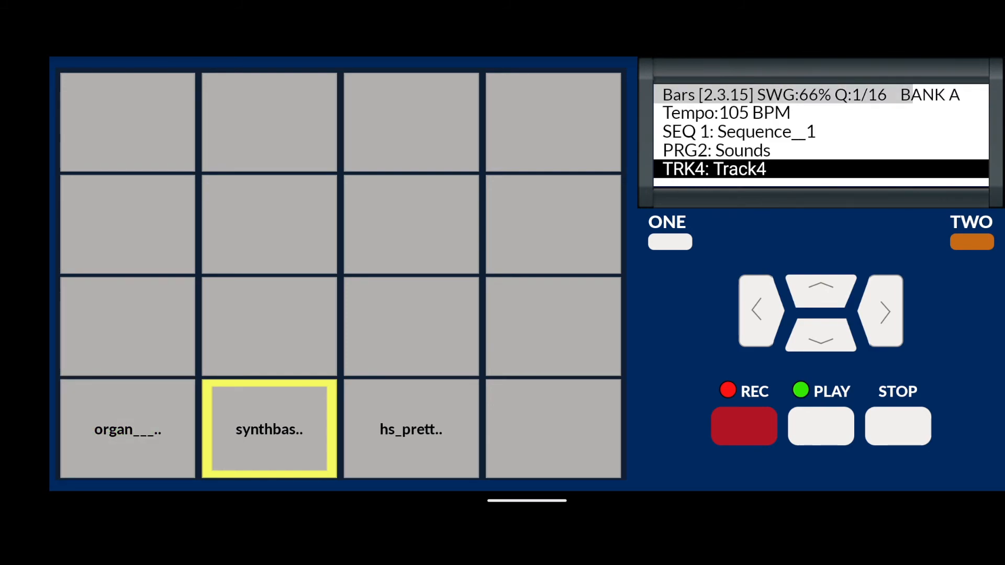
{"action": "left_click", "coordinate": [128, 429]}
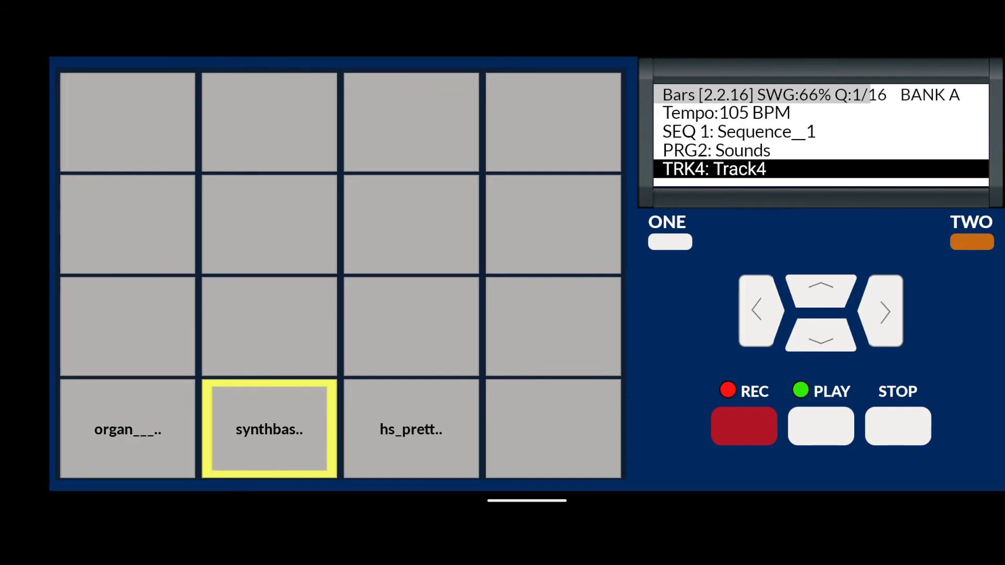
{"action": "left_click", "coordinate": [410, 429]}
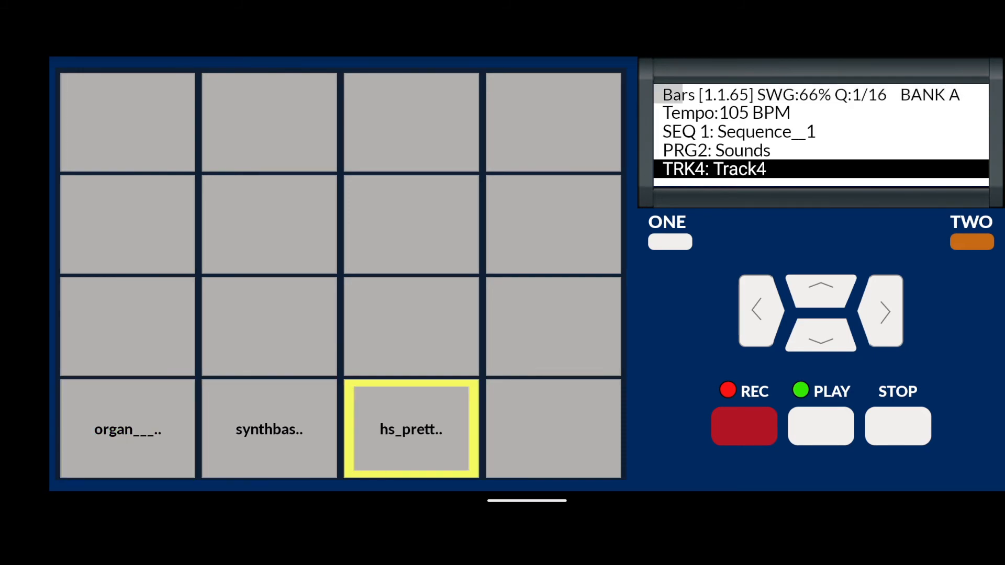
{"action": "left_click", "coordinate": [743, 427]}
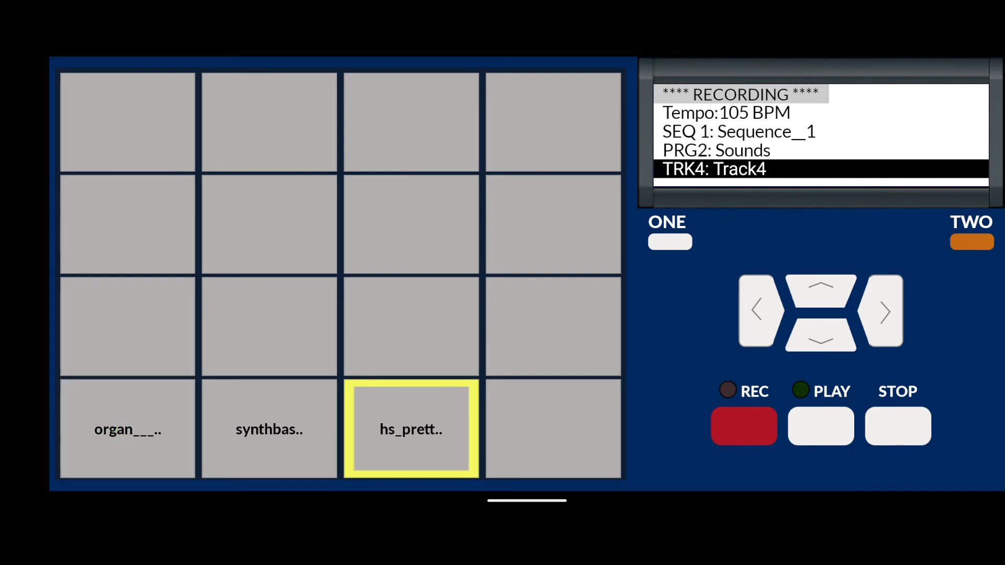
{"action": "left_click", "coordinate": [897, 428]}
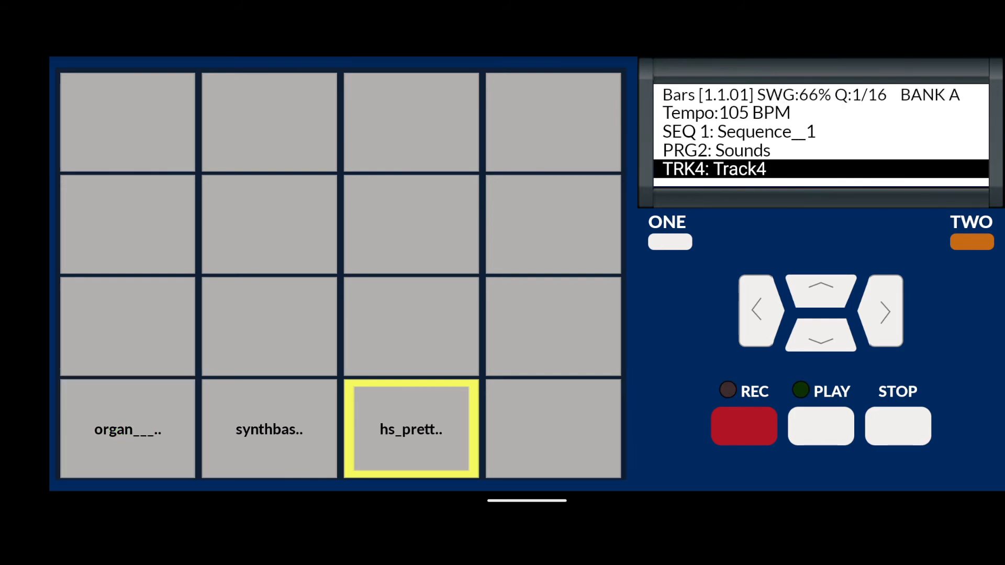